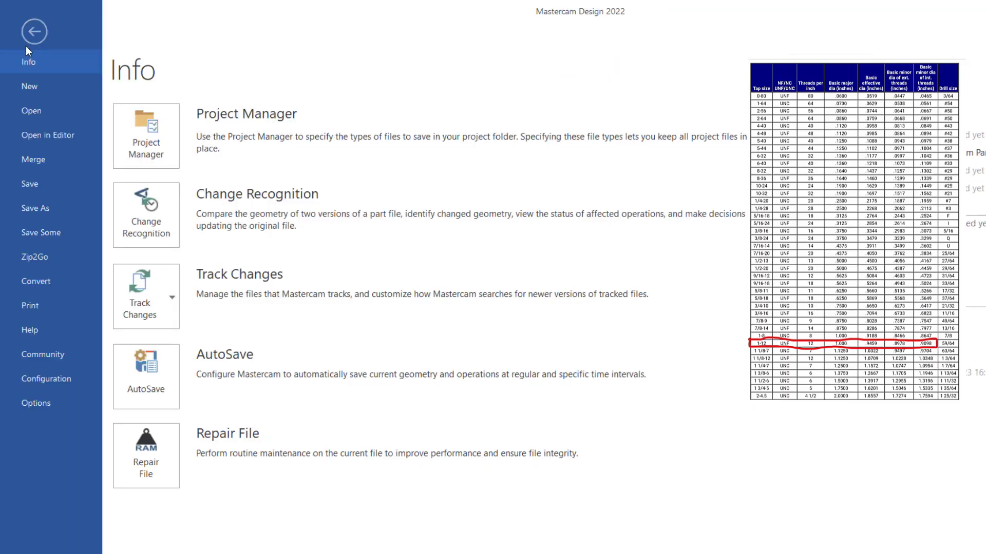
- Open the TREAD MILL IN MASTERCAM part file from the Desktop
left_click(31, 111)
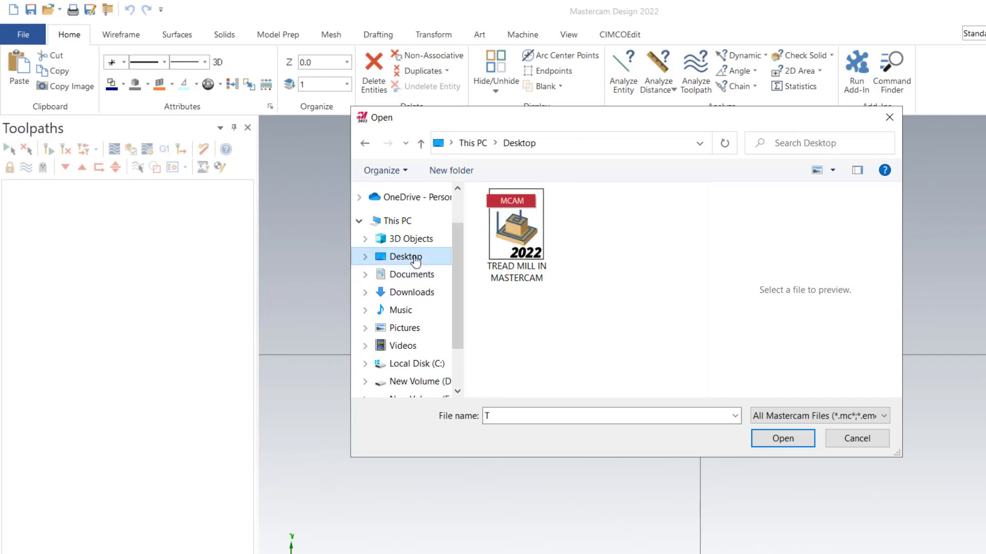
left_click(782, 438)
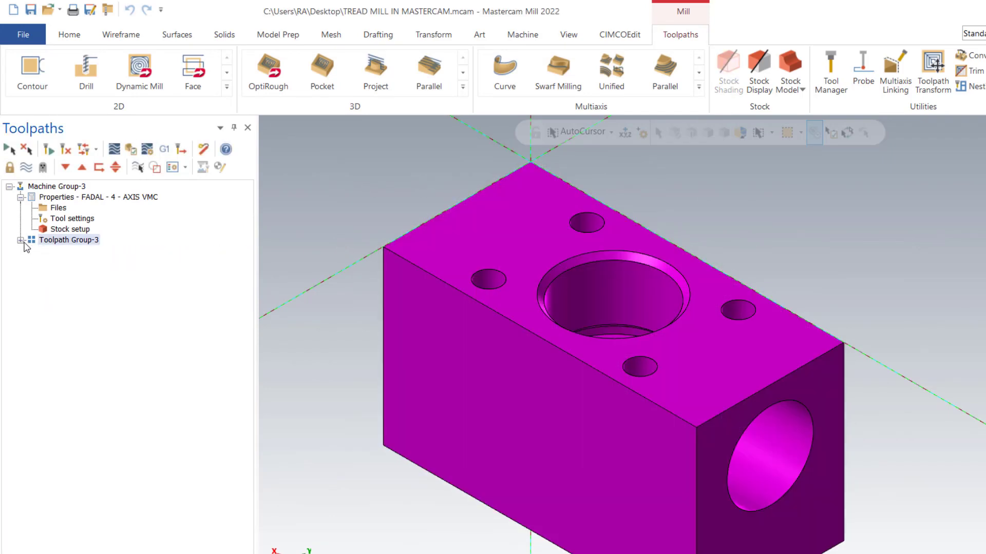
mouse_move(20, 242)
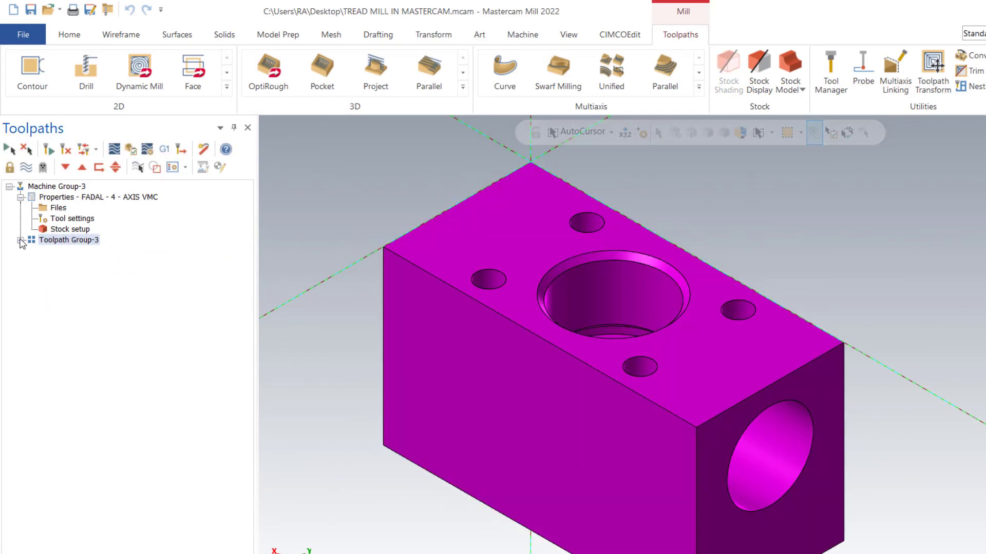
- Expand Toolpath Group-3 and add a FADAL 4-axis VMC mill machine group
left_click(18, 240)
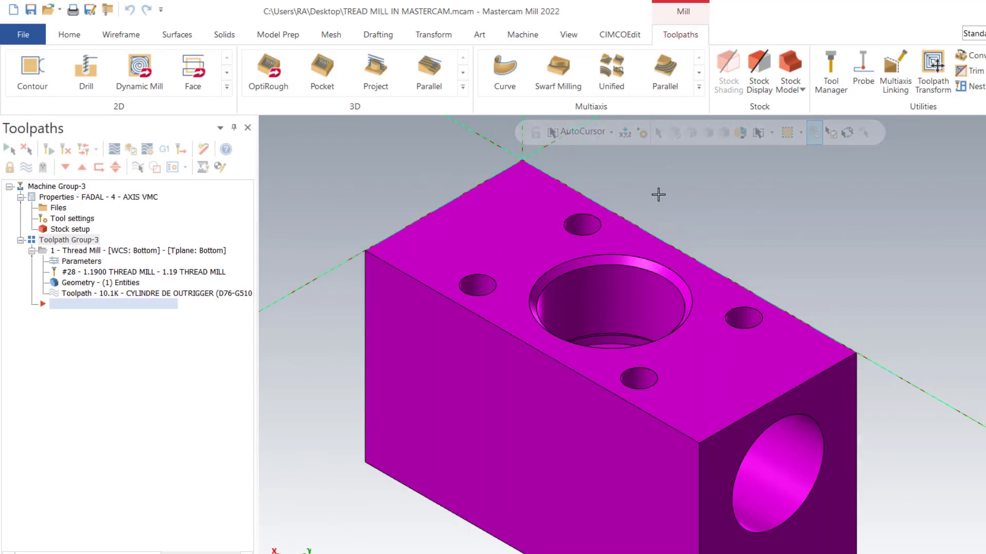
mouse_move(513, 92)
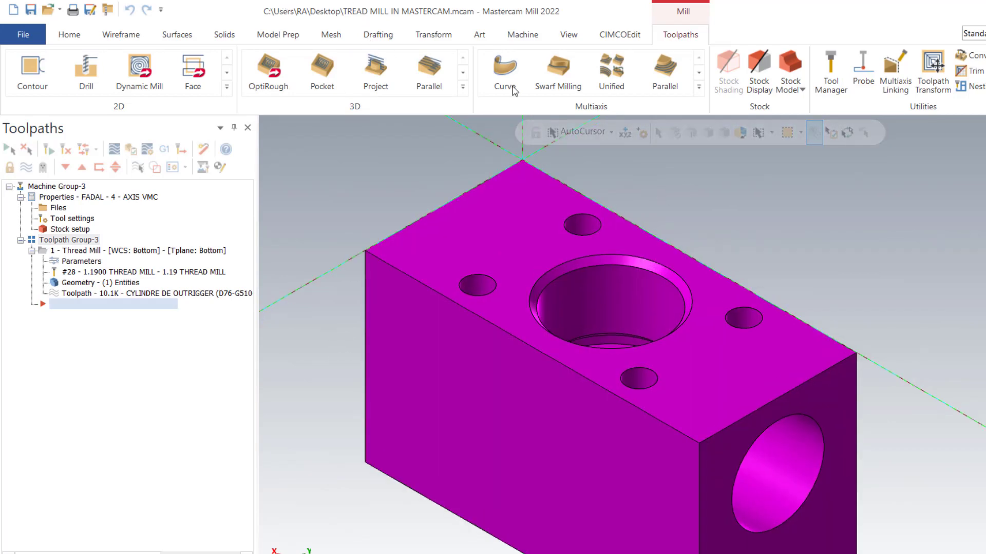
left_click(521, 35)
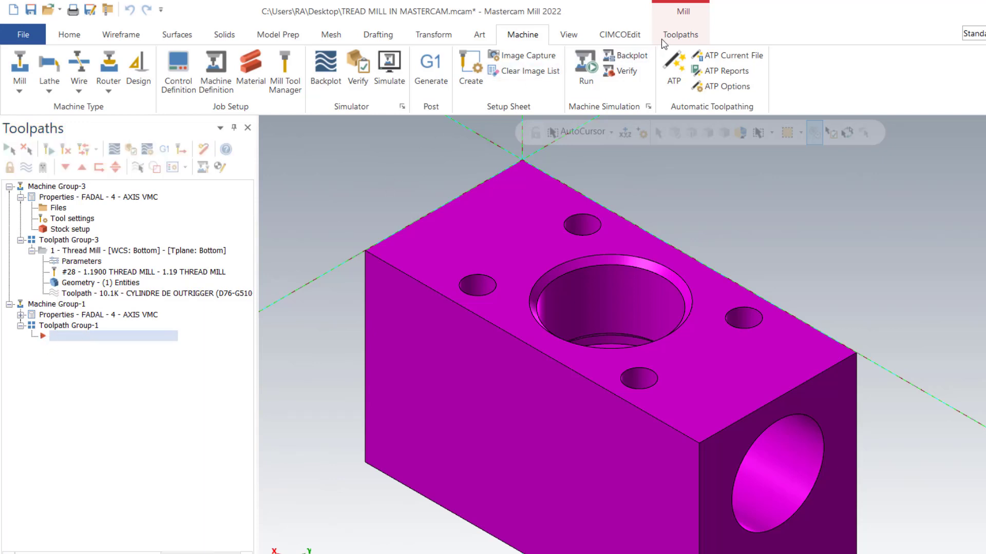
left_click(679, 35)
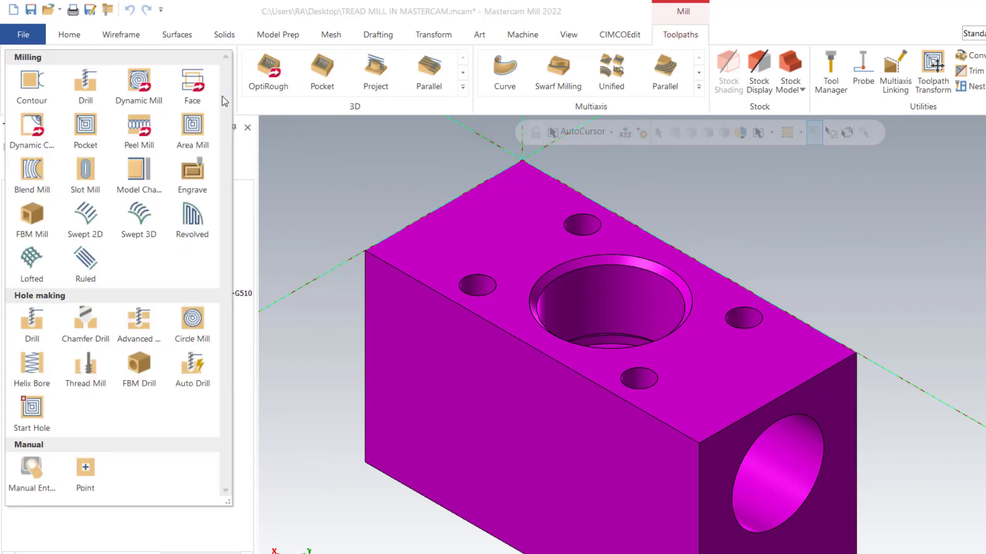
mouse_move(83, 375)
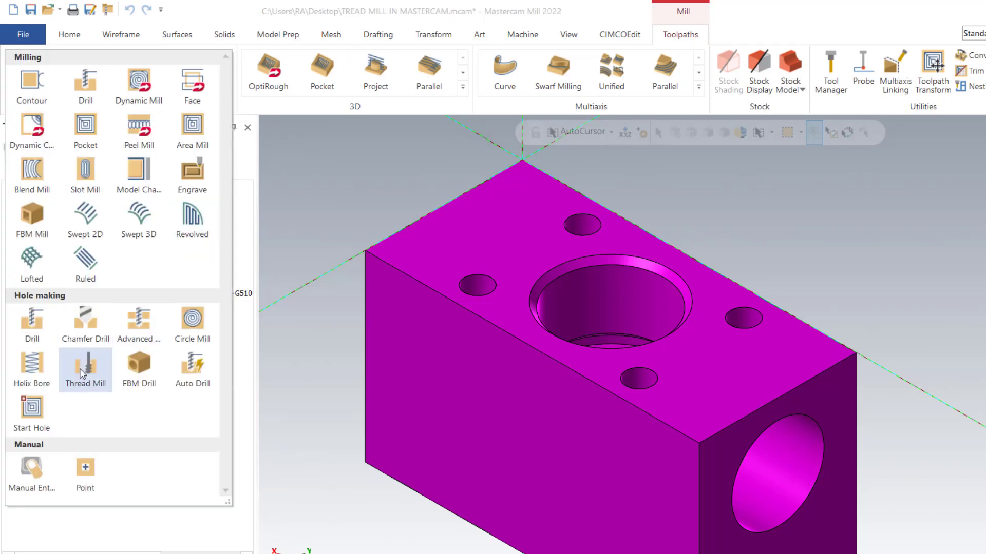
- Start a Thread Mill toolpath on the 2.0 bore with depth filters off and go to tool library selection
left_click(85, 365)
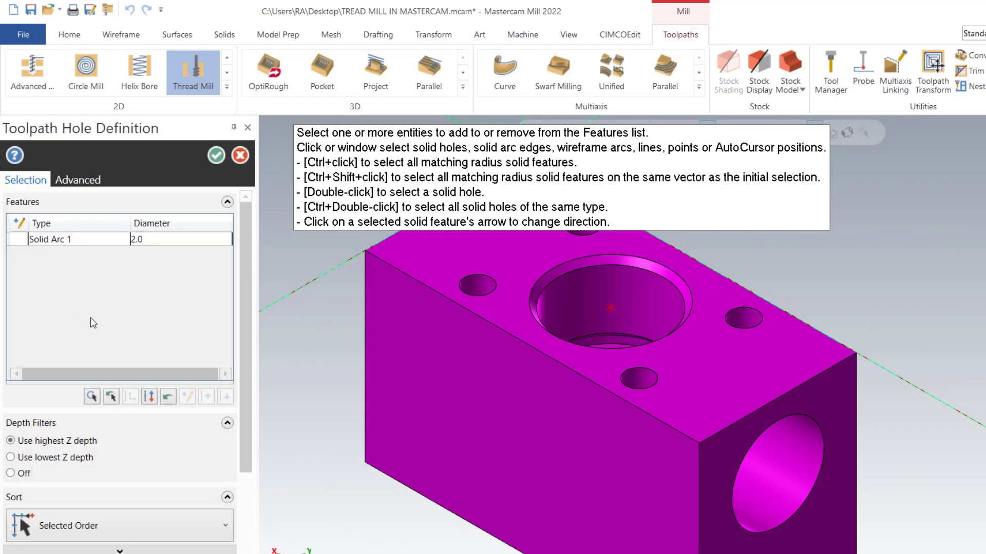
left_click(8, 485)
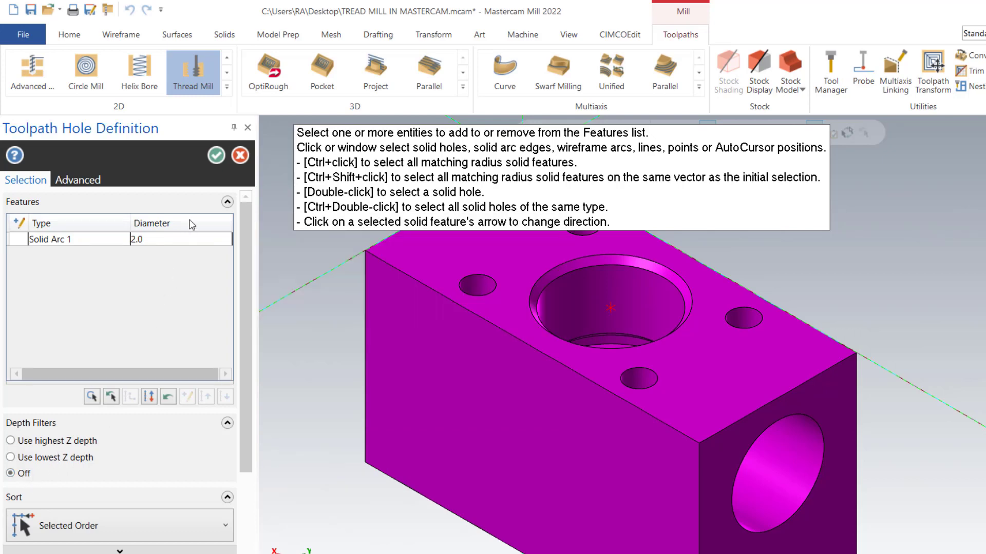
left_click(216, 155)
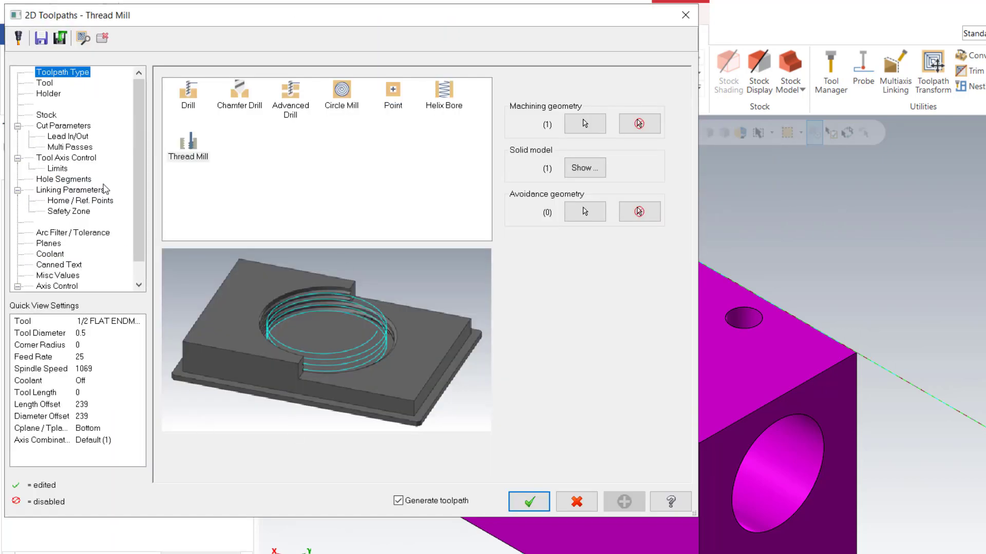
left_click(41, 97)
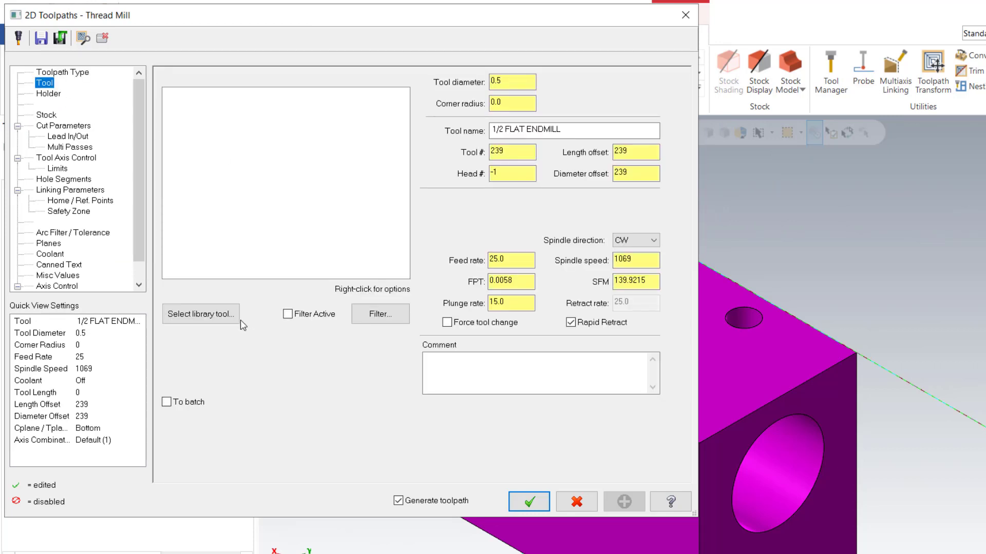
left_click(201, 314)
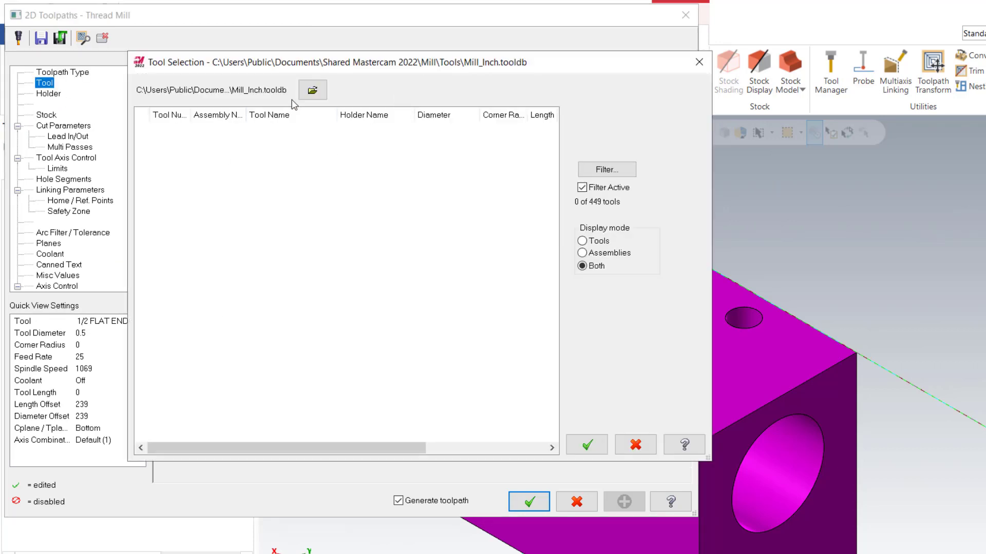
- Load the Mill_Inch.tooldb library with Filter Active off to list all 449 tools
left_click(312, 90)
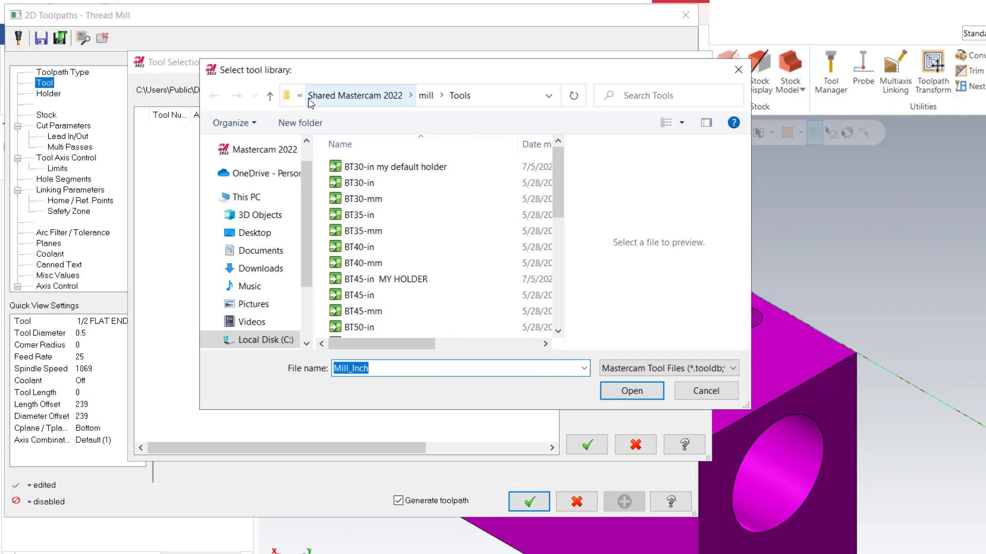
mouse_move(421, 345)
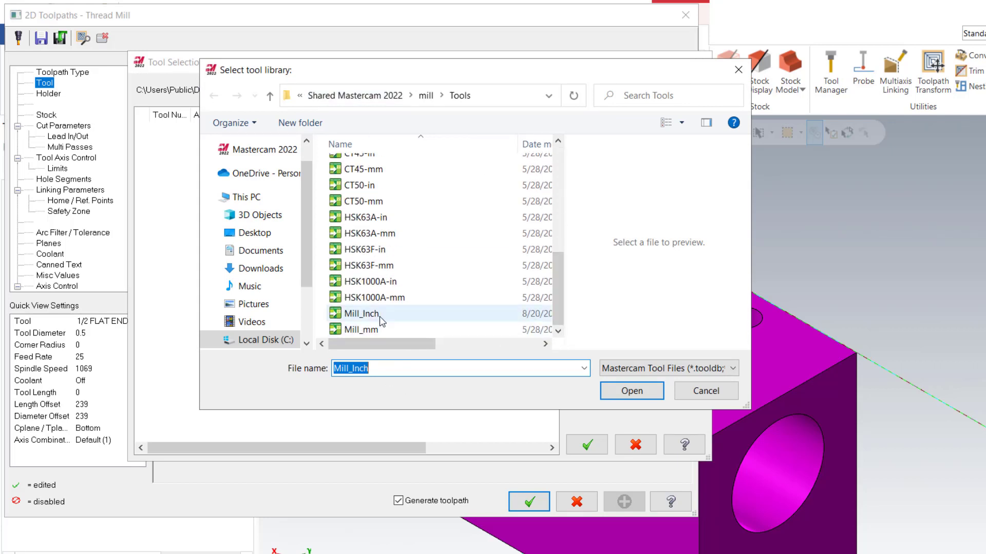
left_click(361, 315)
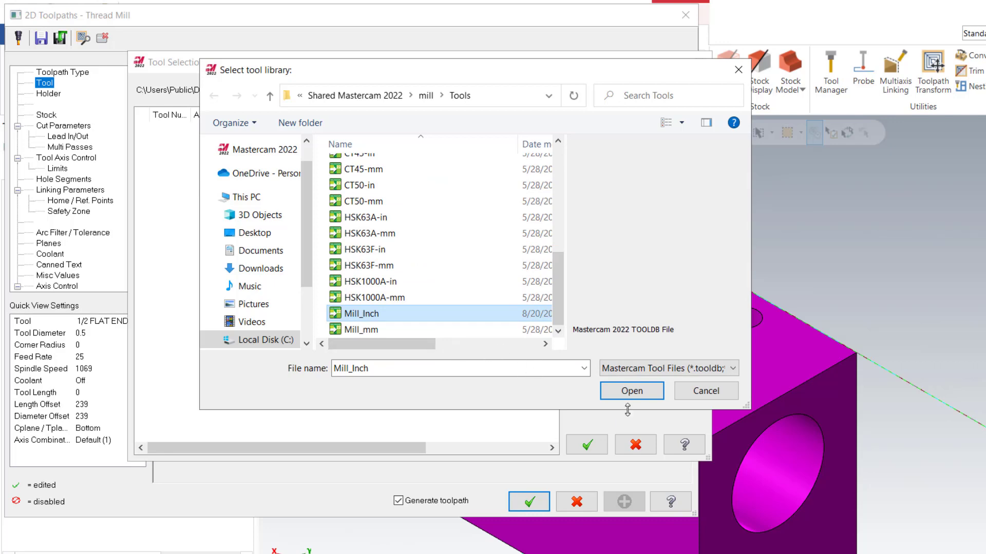
left_click(630, 390)
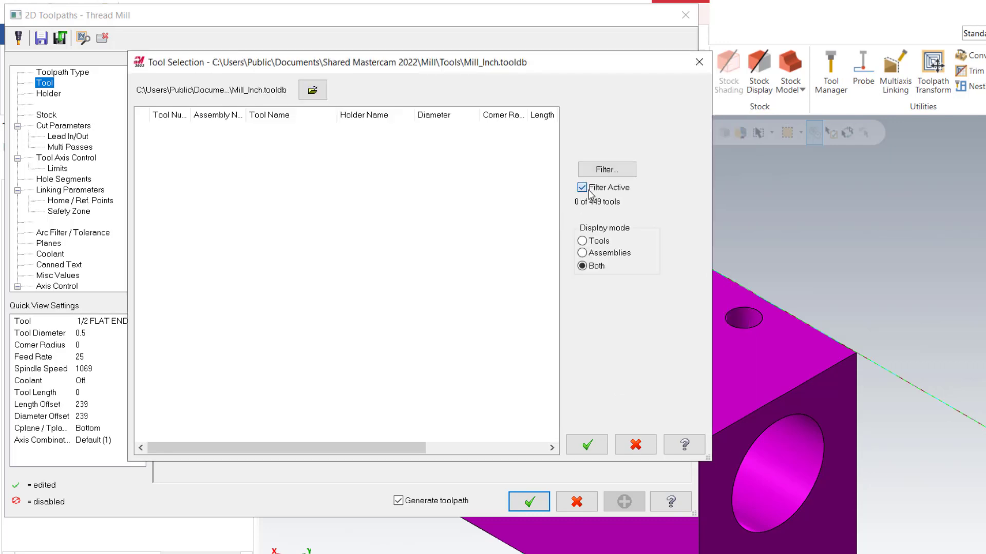
left_click(581, 187)
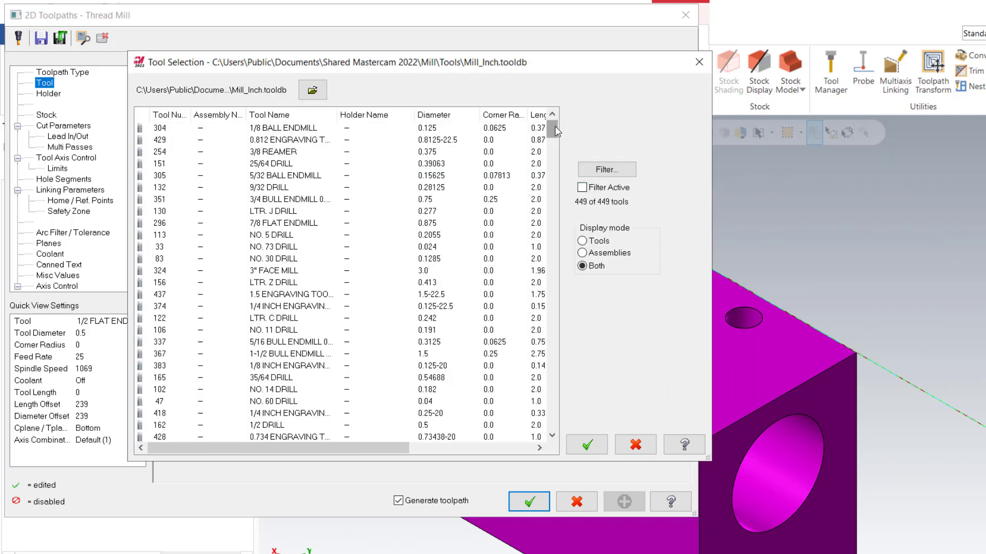
- Scroll the library and choose the 1.19 Thread Mill tool
scroll("down", 3)
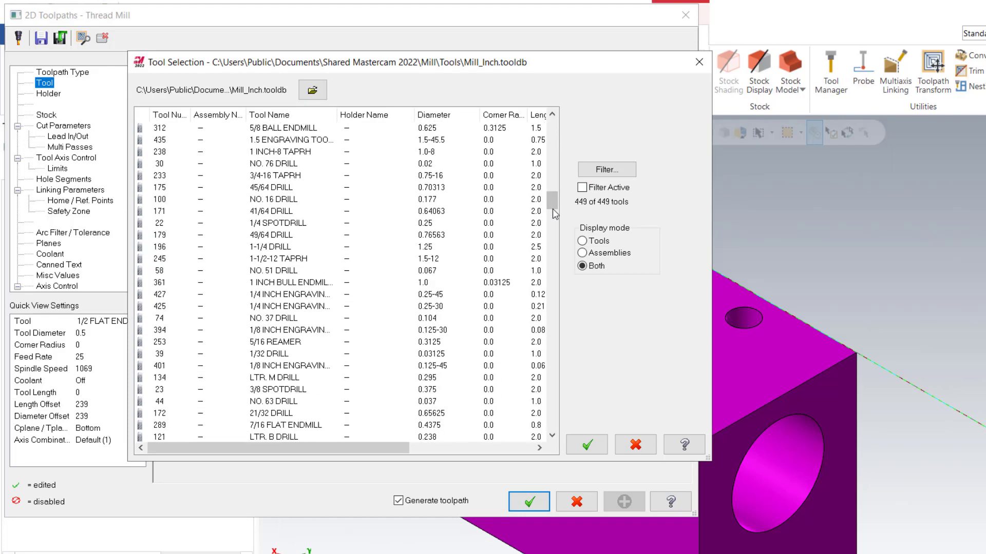
scroll("down", 3)
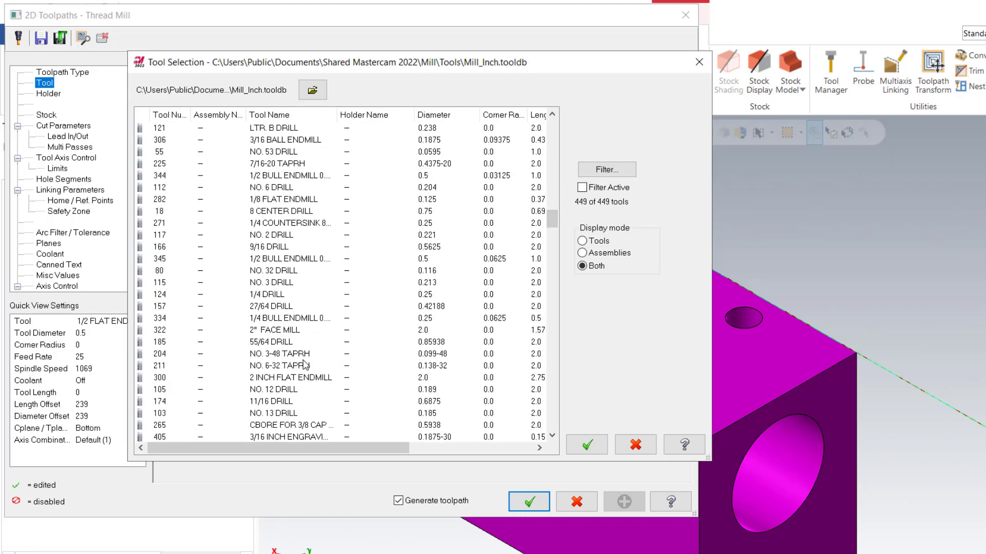
left_click(271, 353)
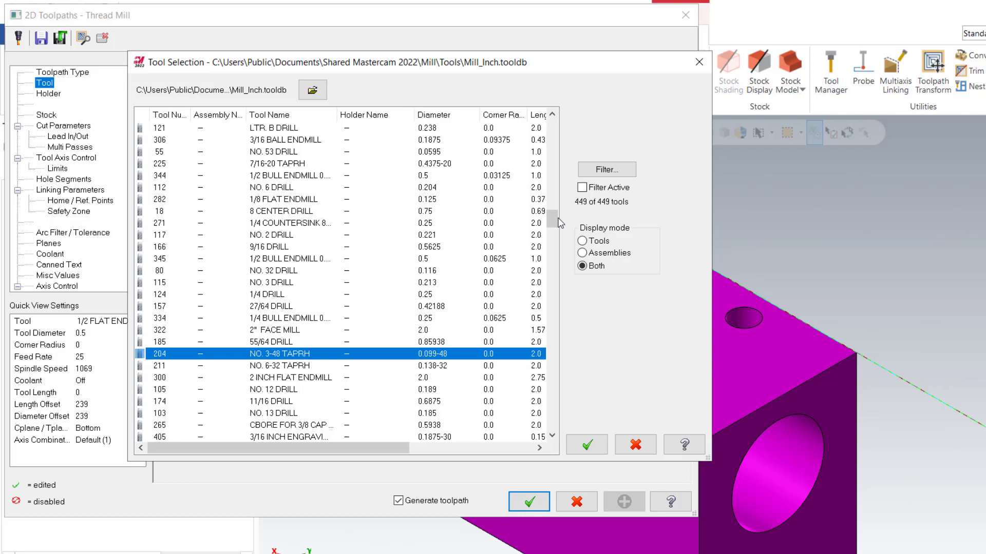
scroll("down", 3)
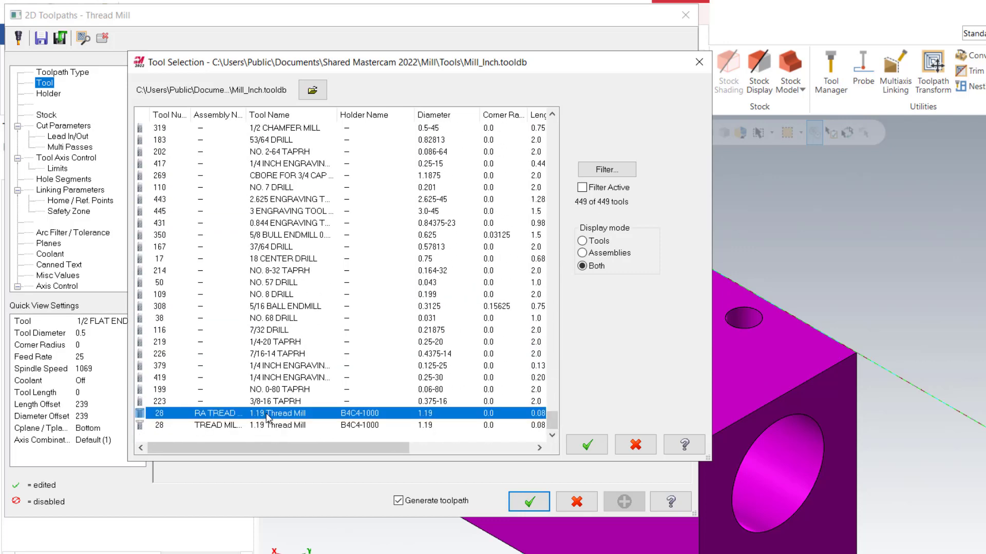
left_click(586, 444)
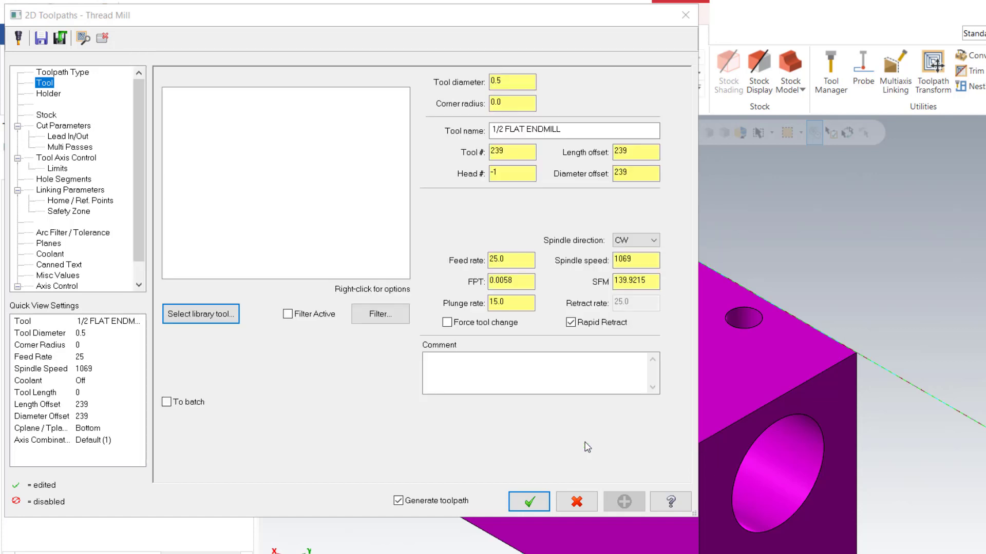
- Confirm the 1.19 Thread Mill (tool 28, spindle 1200, feed 15) and go to Holder
left_click(201, 314)
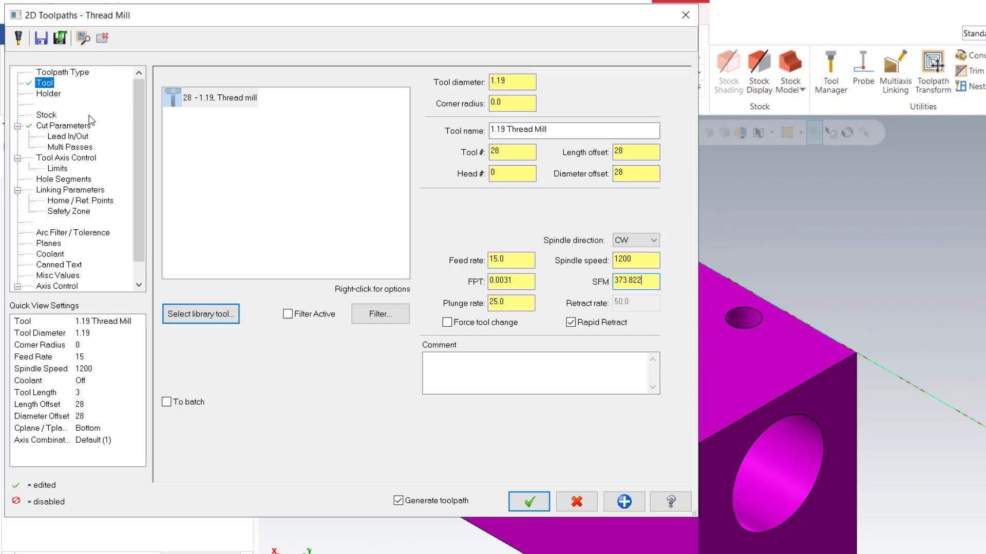
left_click(54, 93)
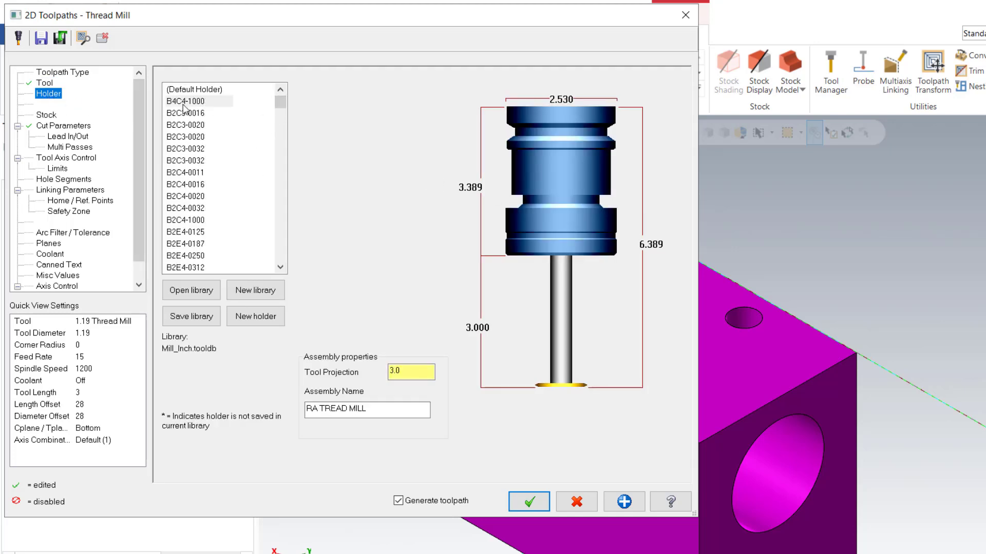
- Assign the B4C4-1000 holder to the RA TREAD MILL assembly
left_click(187, 101)
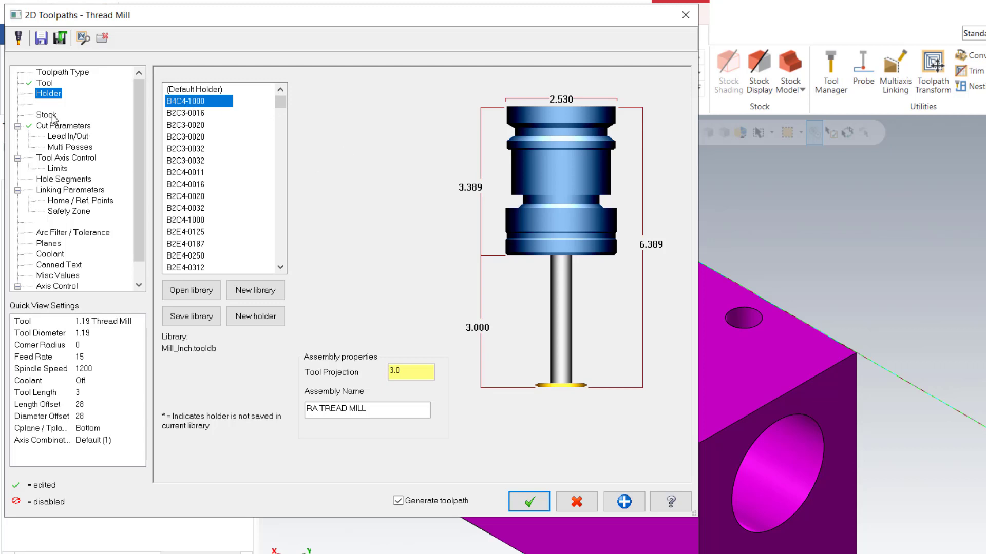
left_click(58, 125)
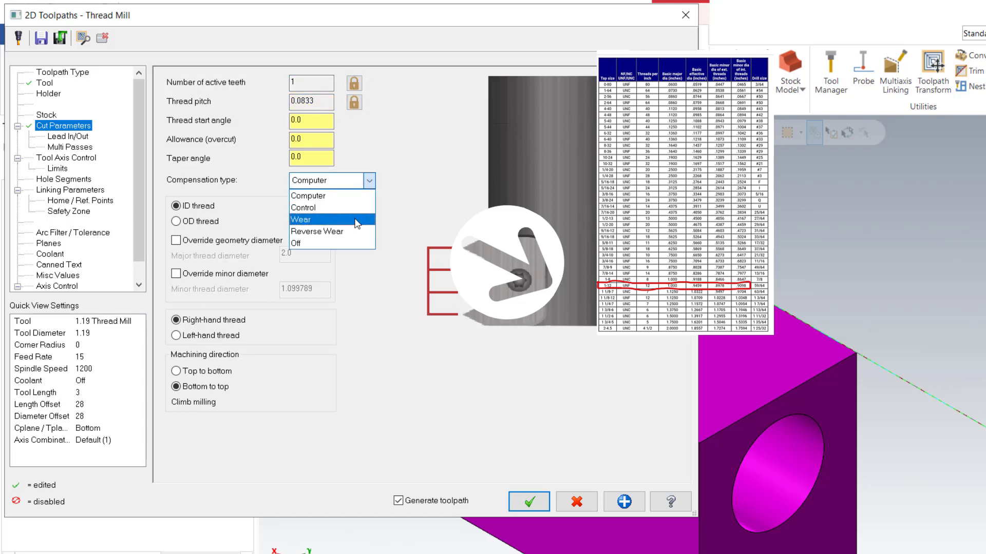
- Use Wear compensation and override the major thread diameter to 2.08
left_click(301, 219)
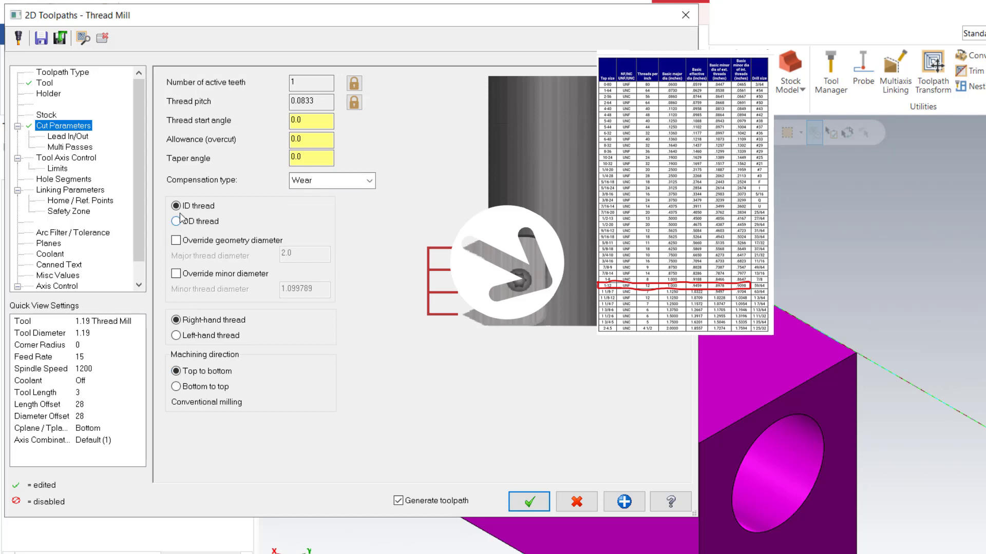
left_click(177, 221)
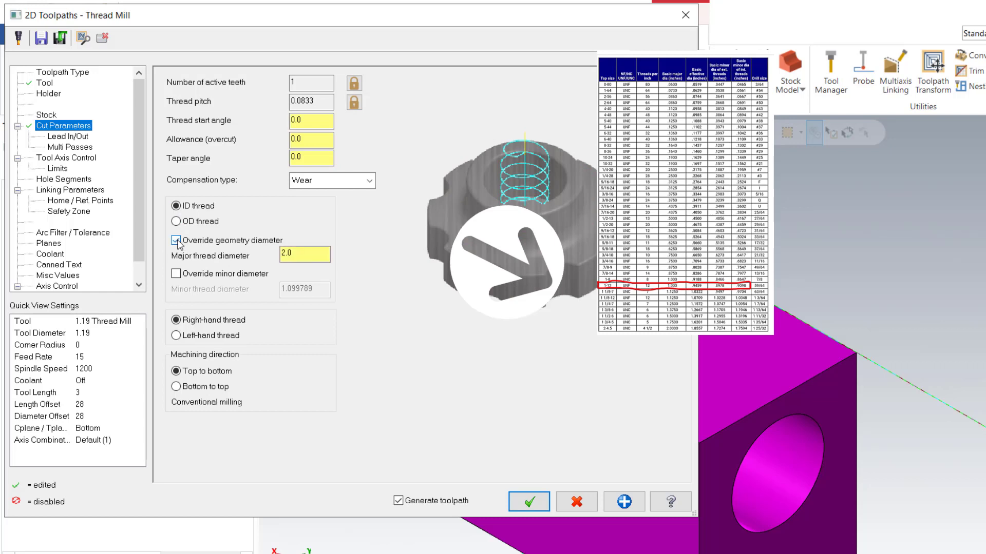
left_click(304, 255)
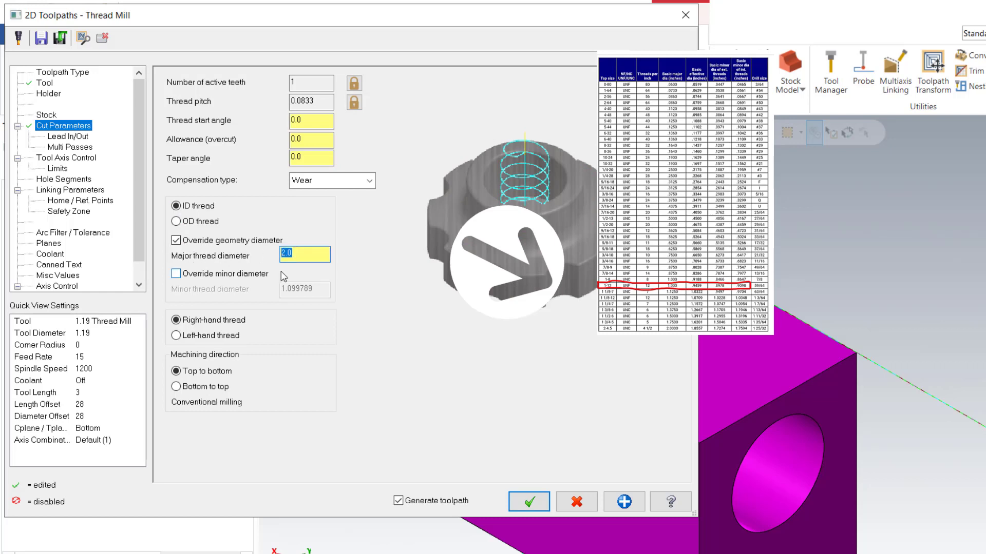
left_click(307, 254)
type("8")
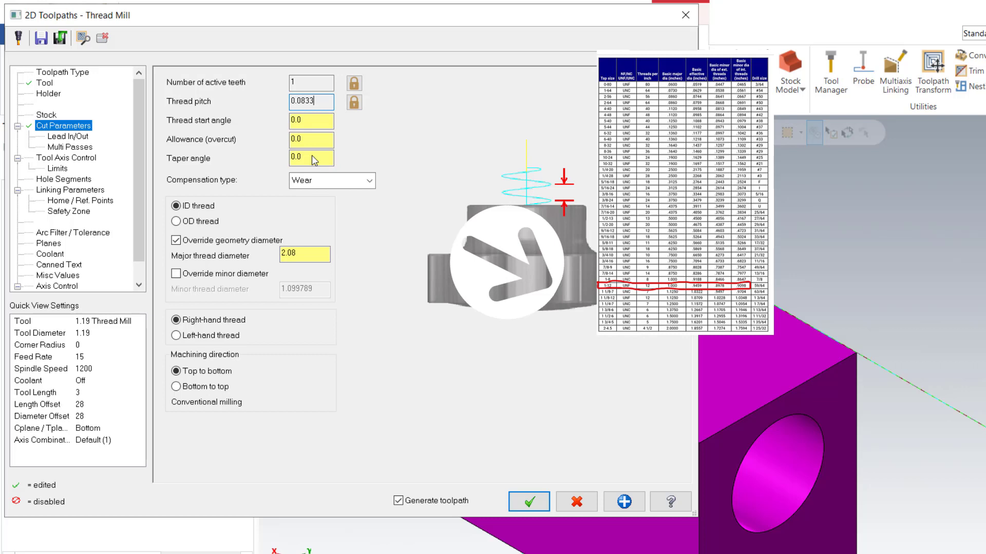
- Override the minor thread diameter to 2
left_click(175, 273)
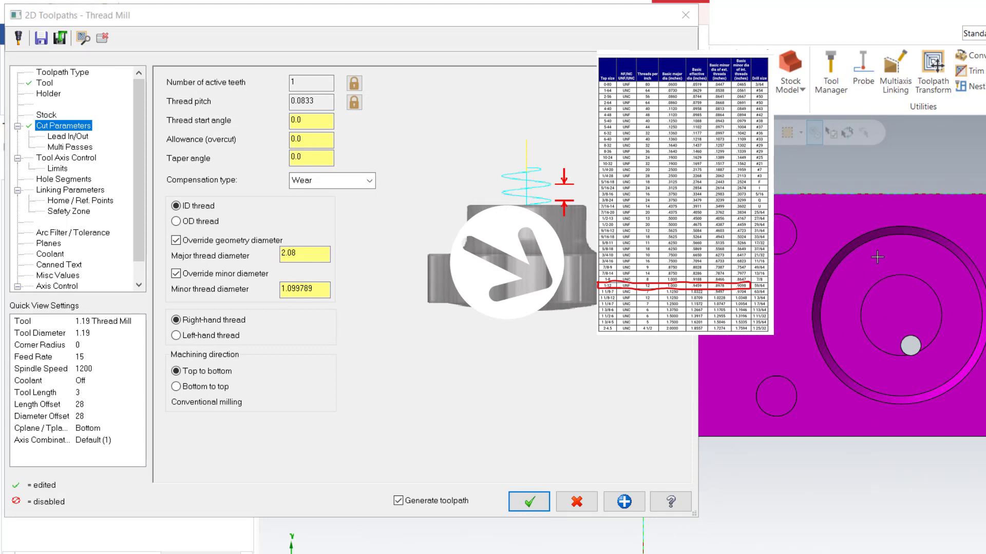
mouse_move(900, 334)
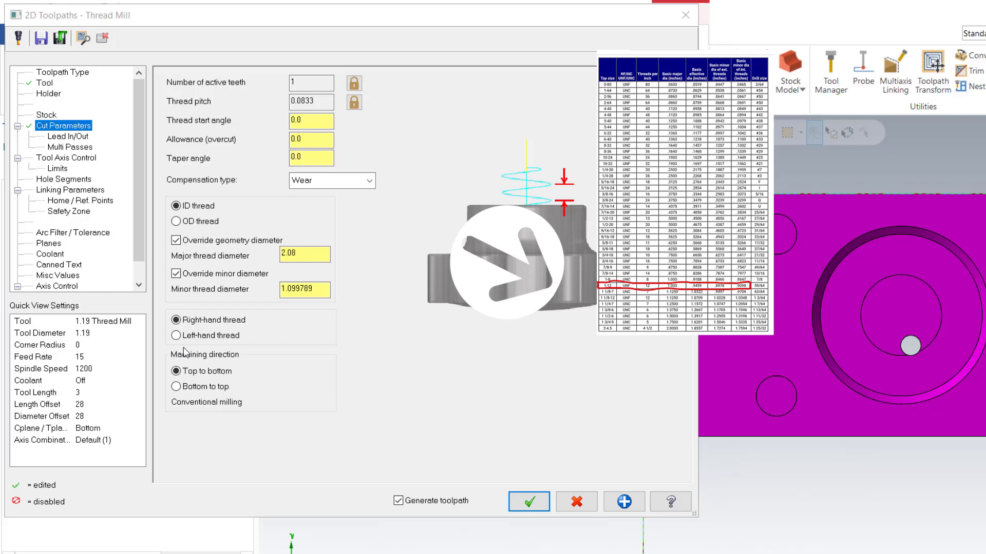
left_click(314, 289)
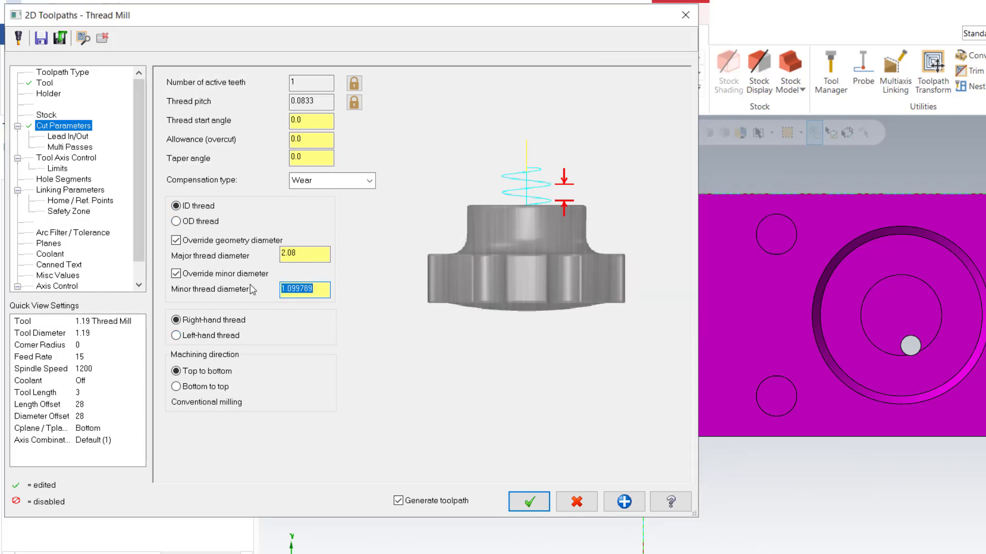
type("2")
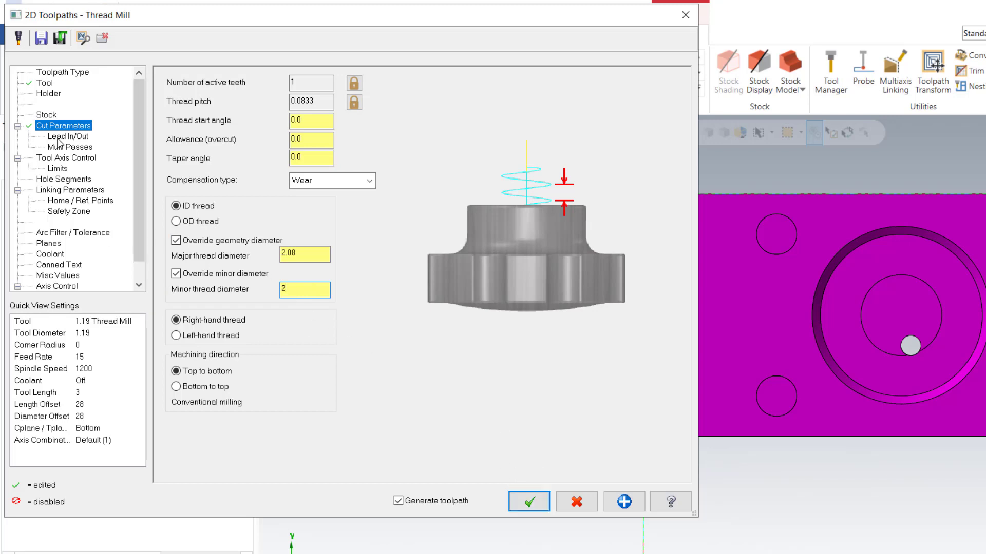
- View the block in Isometric (WCS) and set lead in/out to start and end at centre
left_click(57, 137)
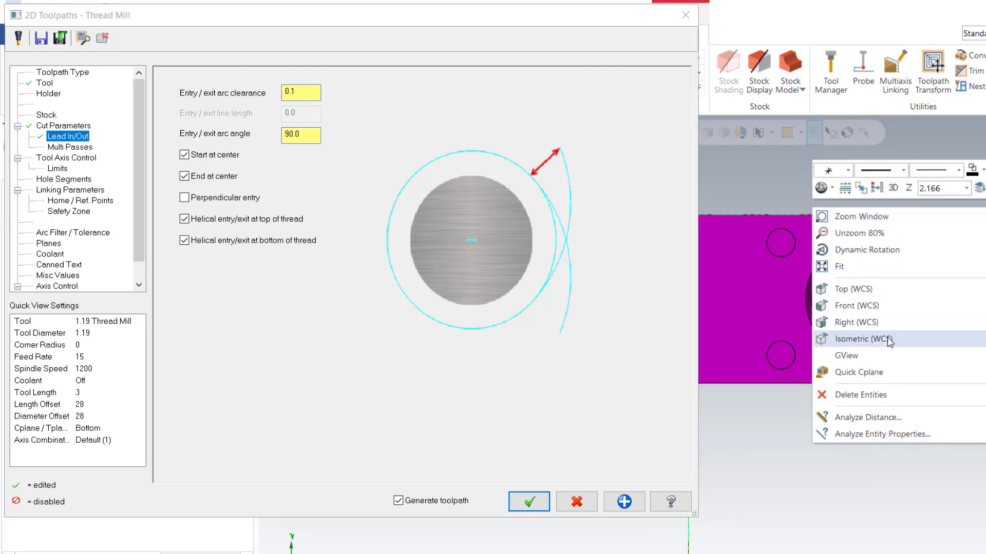
left_click(862, 339)
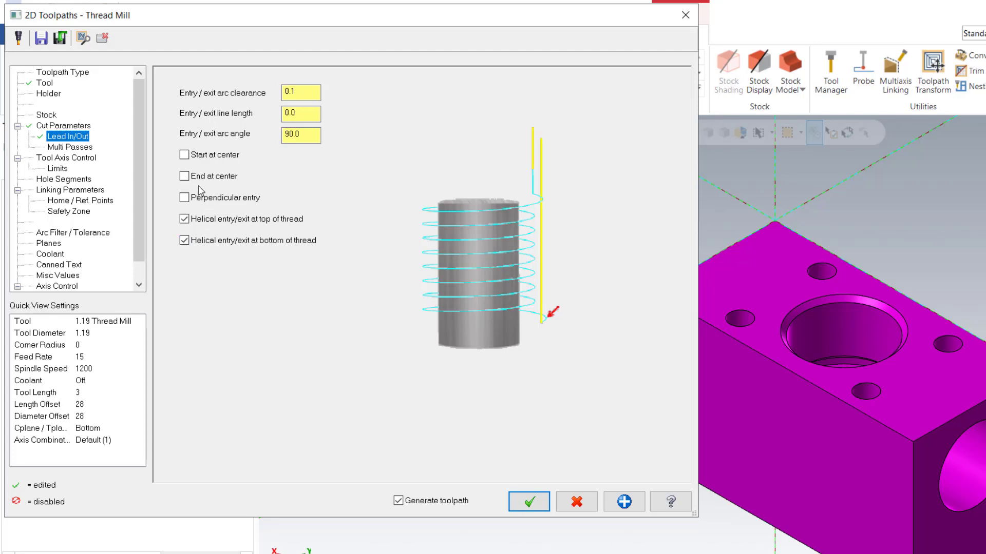
left_click(181, 177)
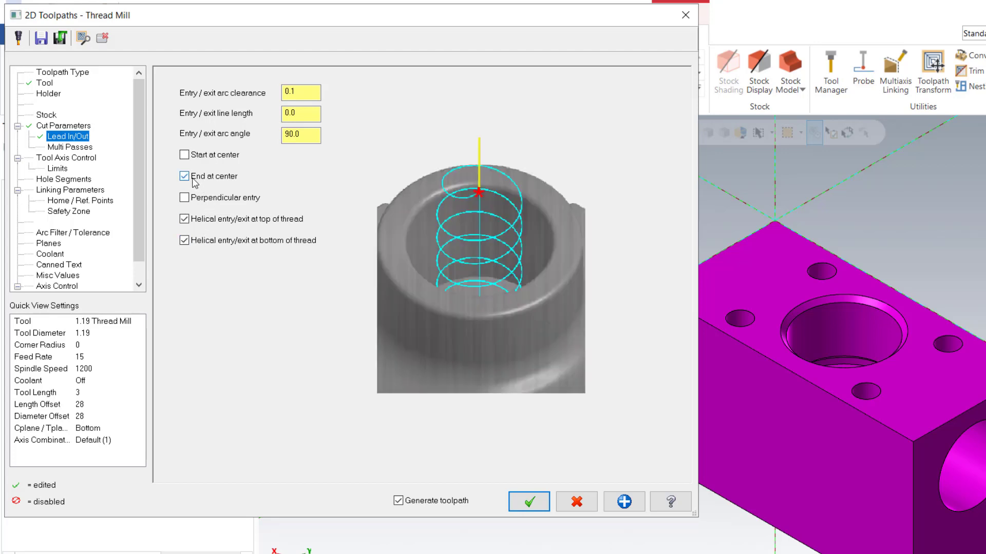
left_click(182, 155)
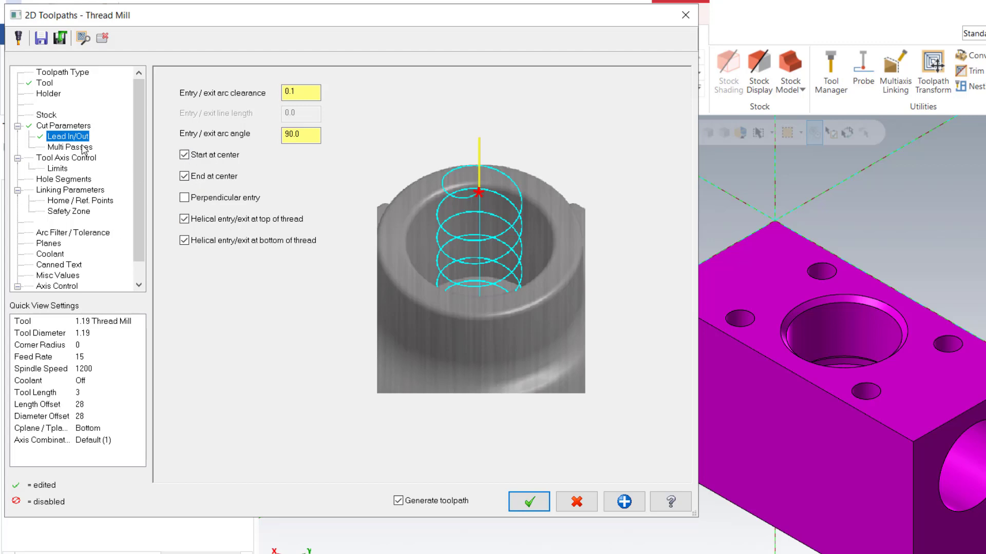
- Leave Multi Passes and Tool Axis Control unchanged and reach Linking Parameters
left_click(61, 148)
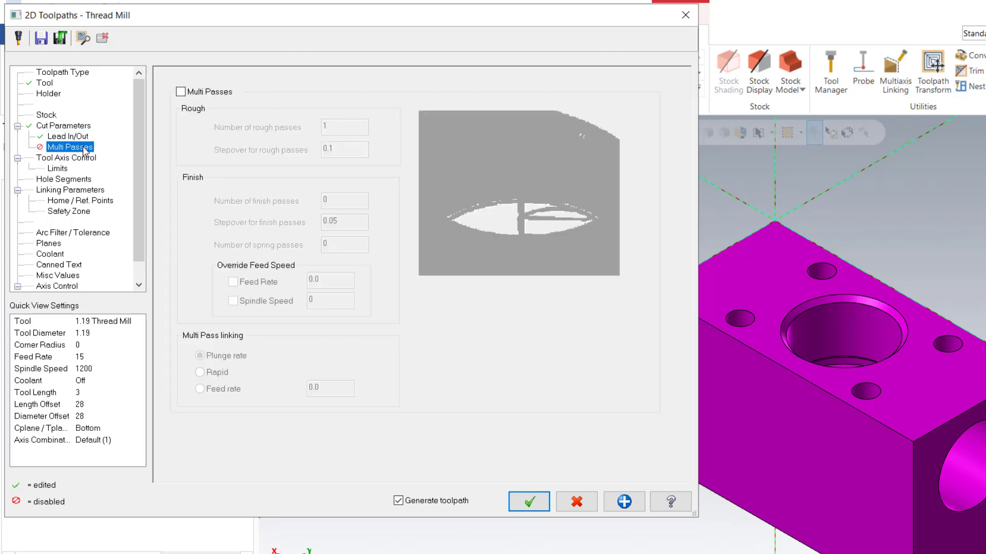
mouse_move(76, 164)
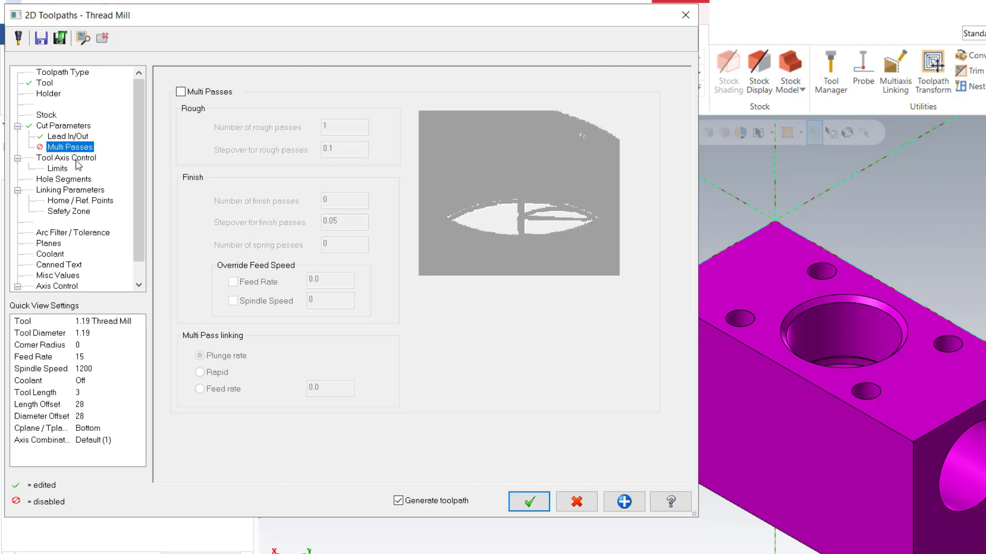
left_click(66, 159)
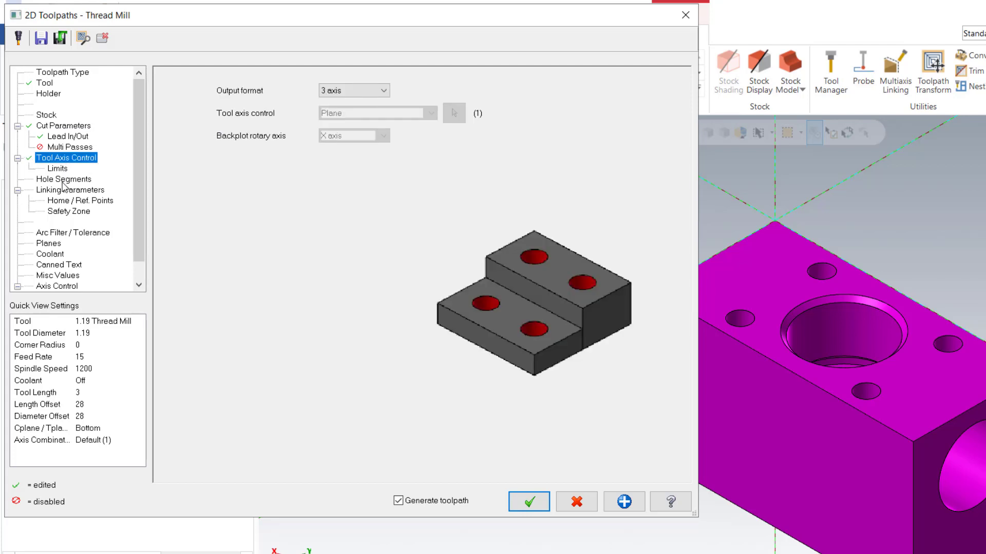
left_click(70, 190)
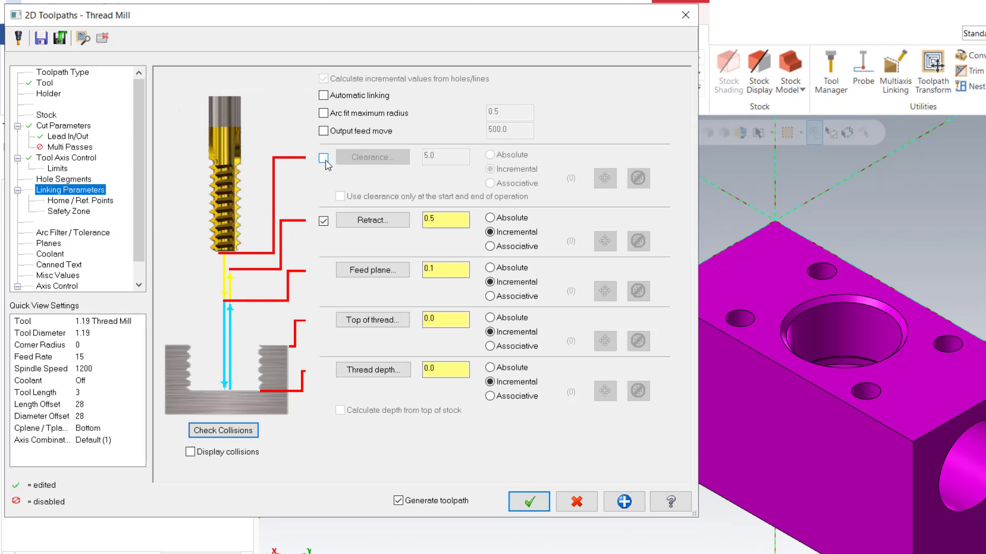
- Enable clearance 2.0, disable retract, and set absolute feed plane 0.2, top 0.0, depth -2.0
left_click(322, 156)
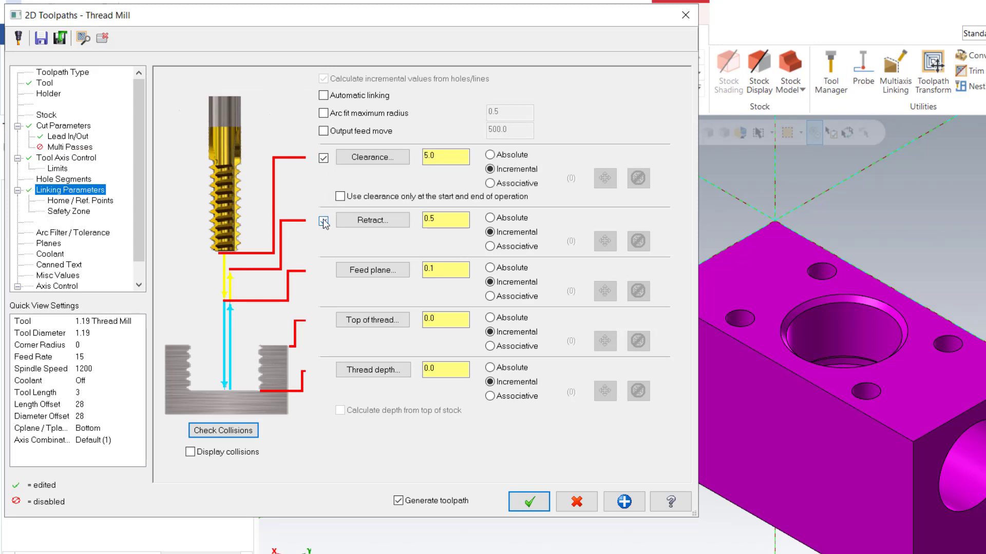
left_click(323, 219)
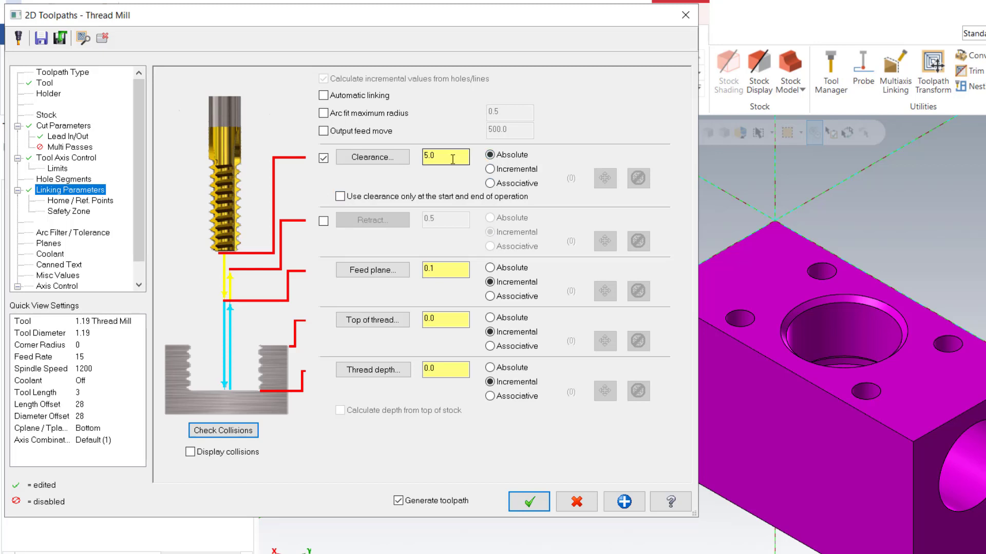
type("2")
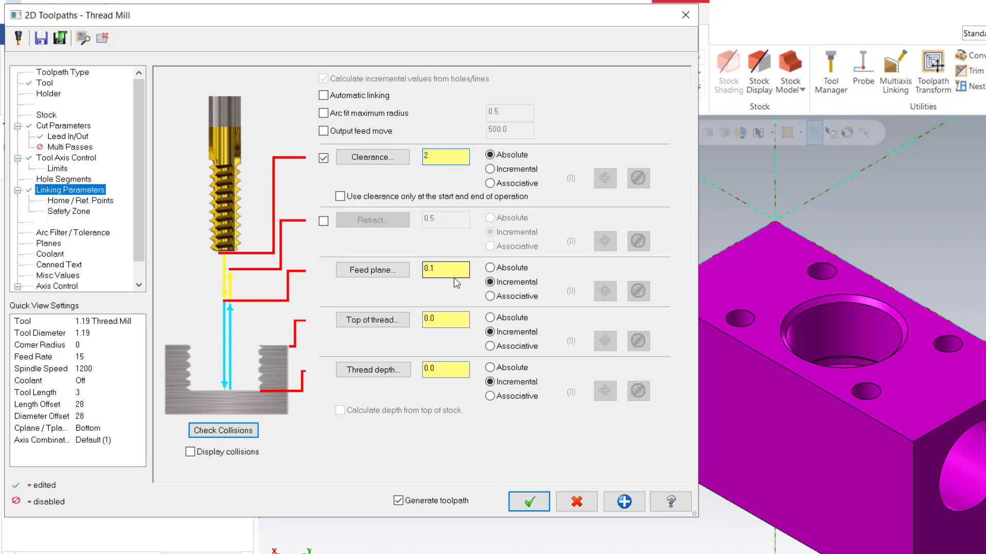
left_click(446, 269)
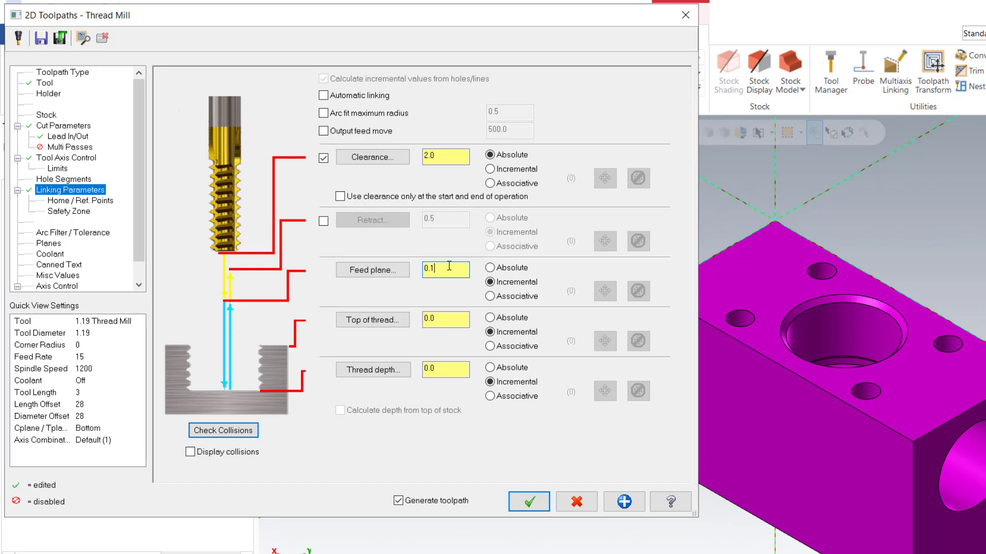
key("Backspace")
type("-2")
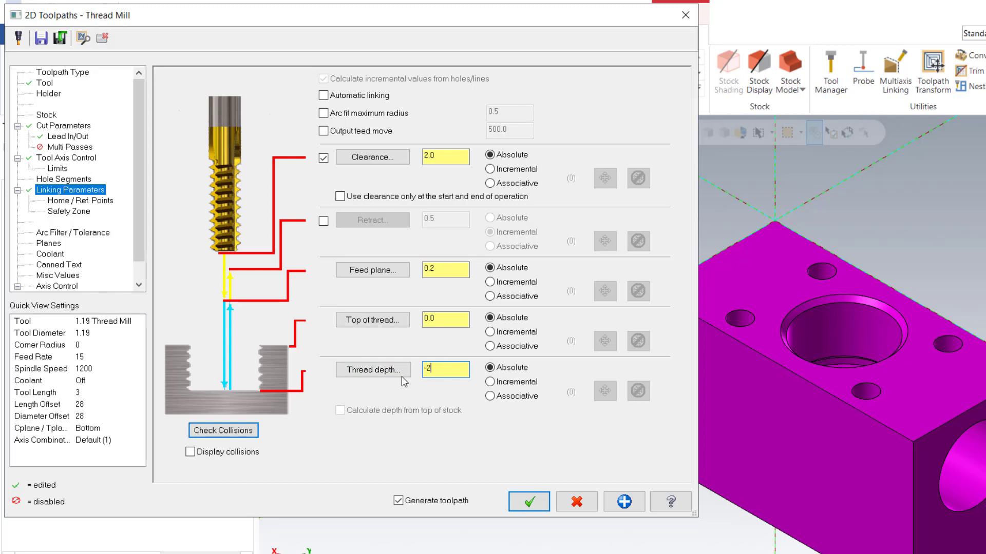
left_click(79, 201)
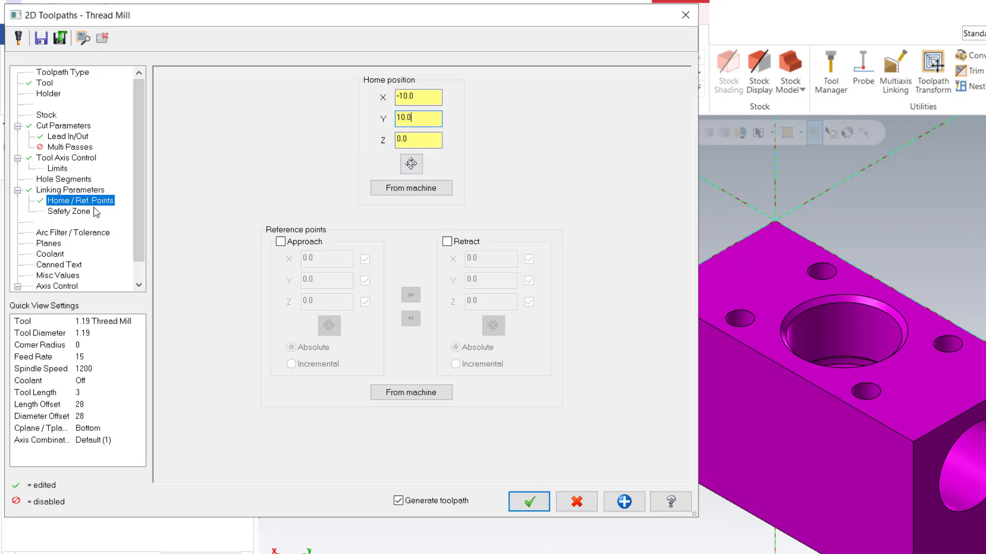
left_click(70, 190)
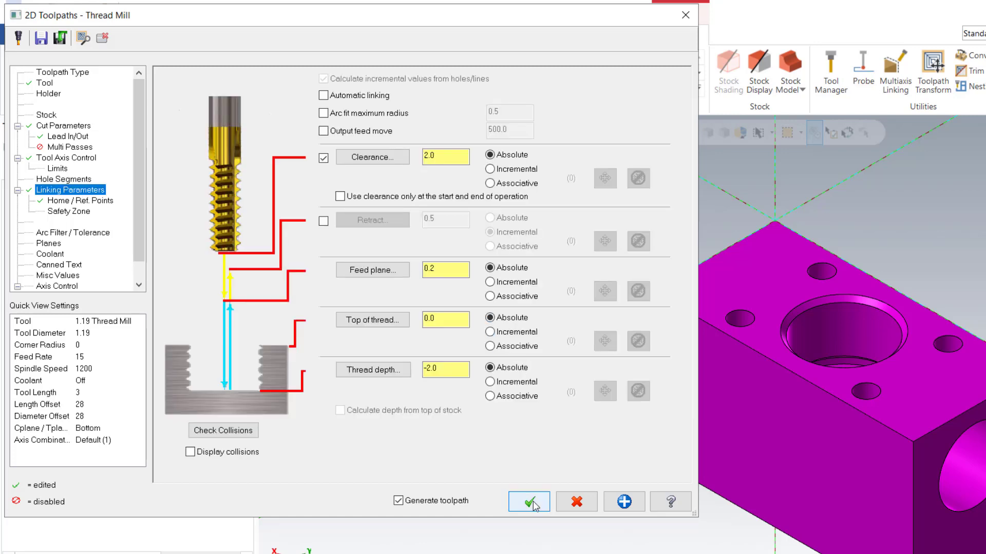
- Accept the settings to create the thread mill operation, backplot it and tweak the playback speed
left_click(529, 501)
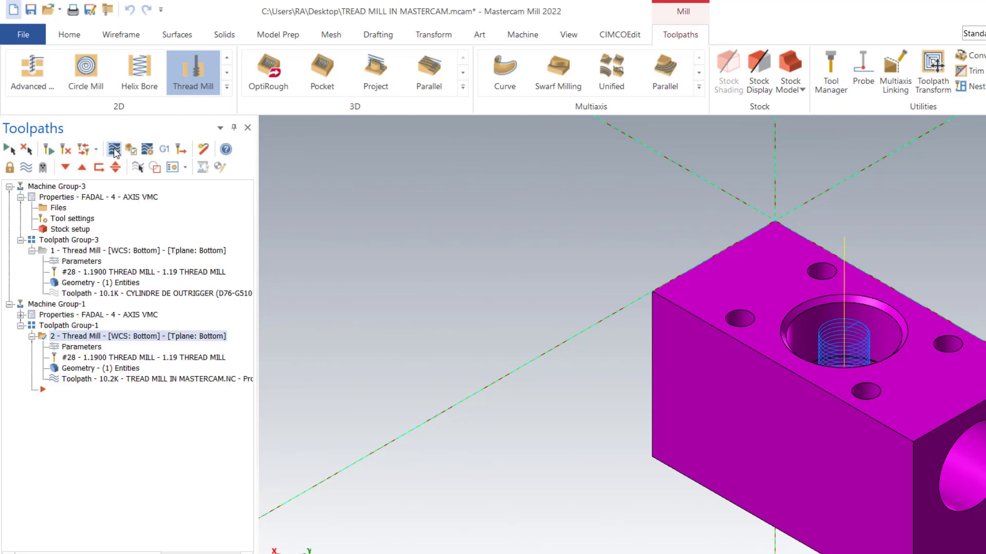
left_click(114, 149)
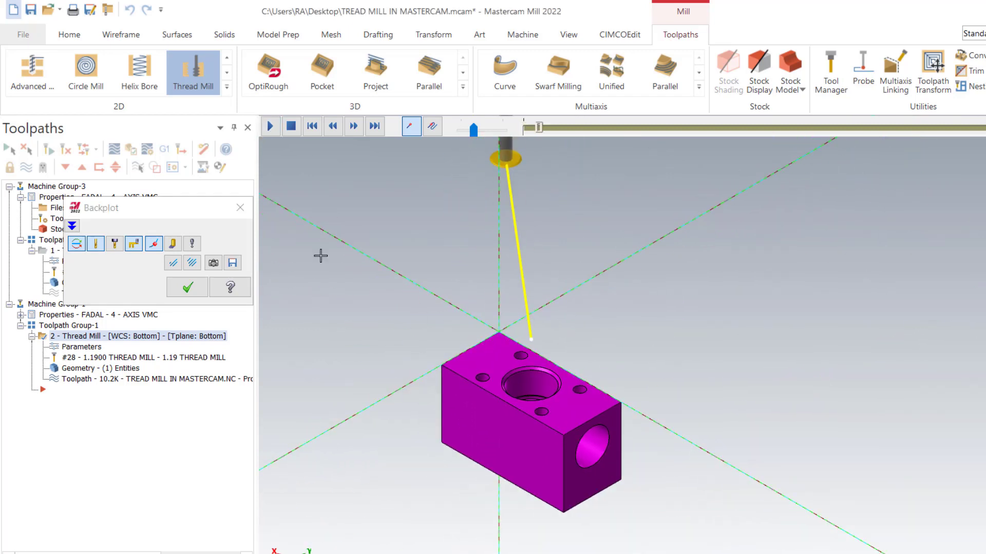
left_click_drag(475, 130, 480, 131)
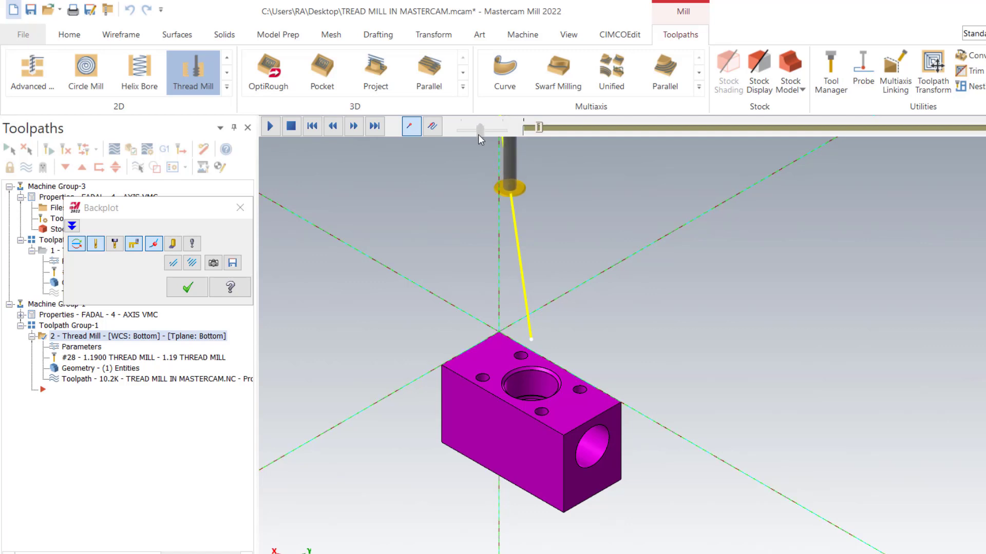